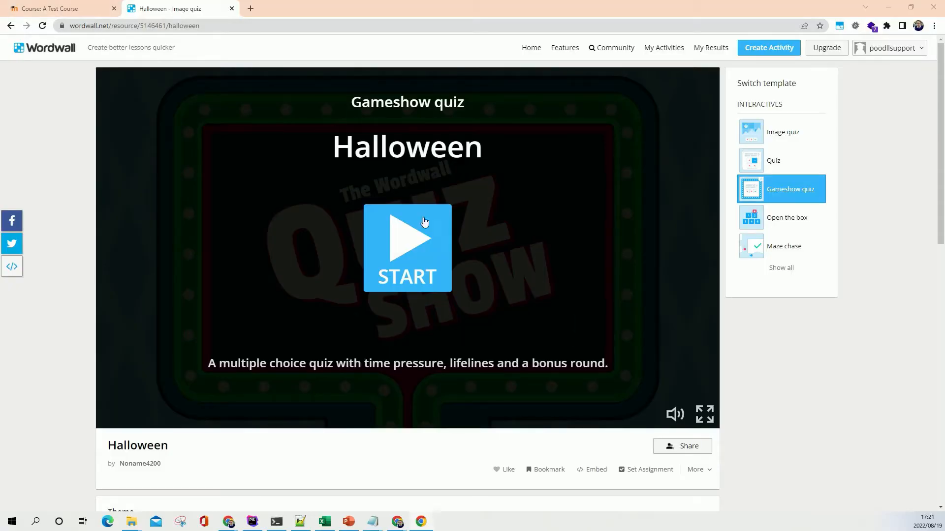
pyautogui.moveTo(323, 179)
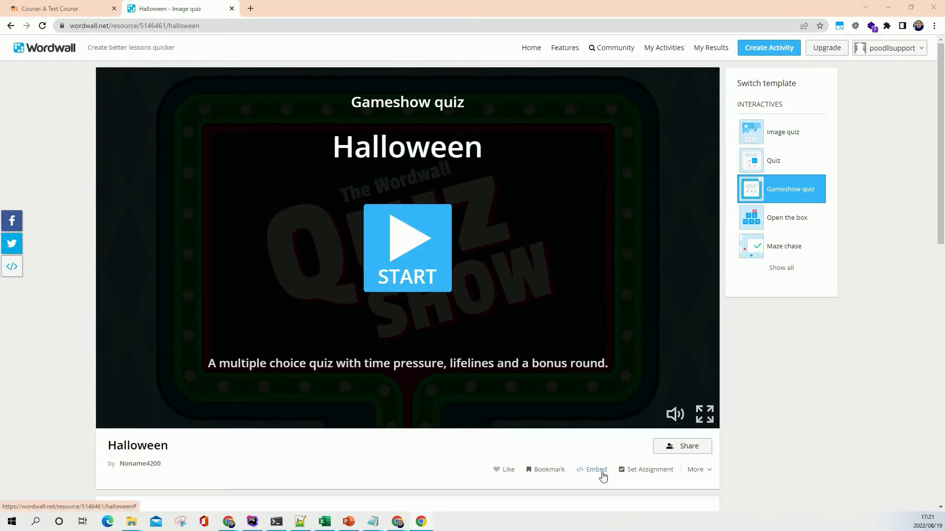
pyautogui.moveTo(599, 441)
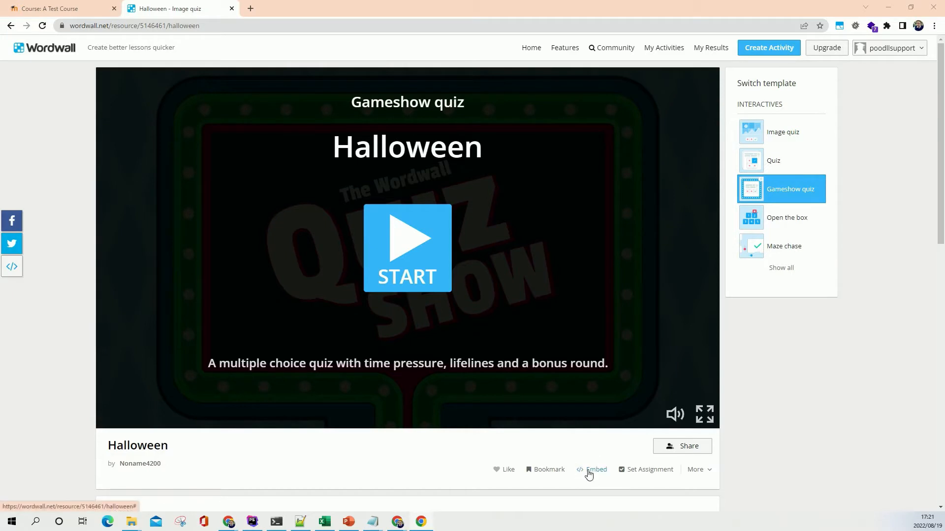
# Step: Copy the Halloween gameshow quiz's HTML iframe code from Wordwall's Share > Embed panel
pyautogui.click(596, 470)
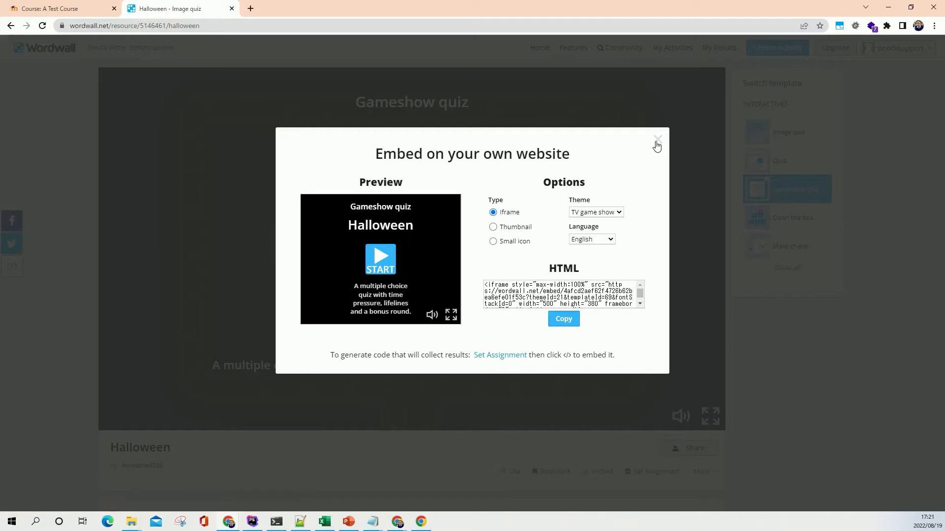
pyautogui.click(657, 141)
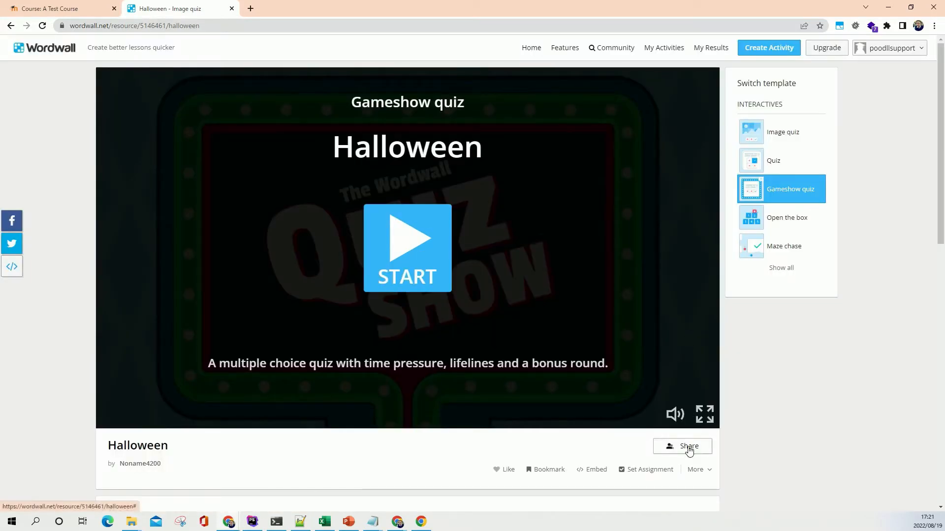
pyautogui.click(687, 449)
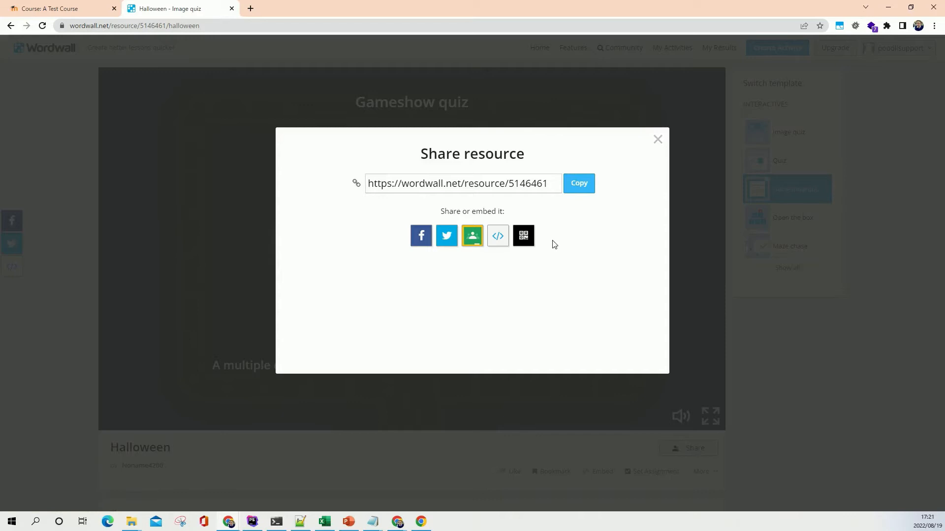
pyautogui.click(497, 235)
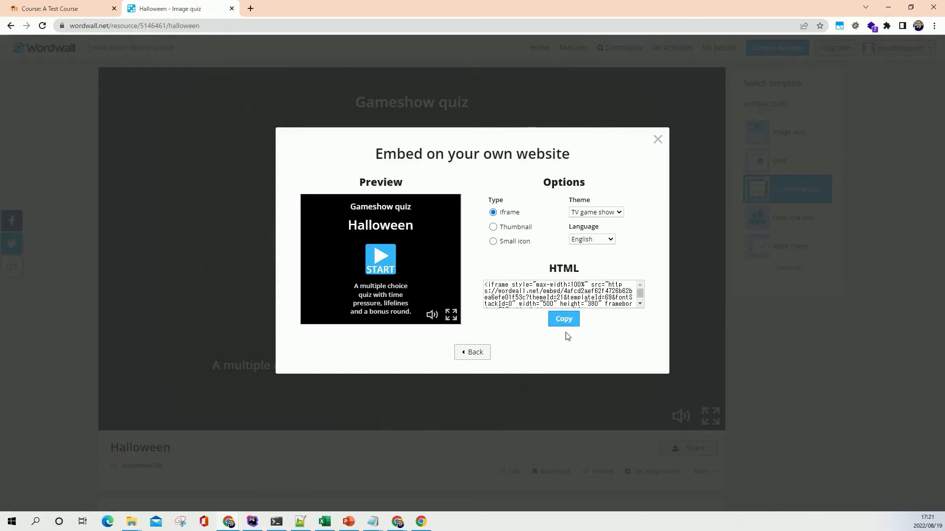
pyautogui.click(563, 319)
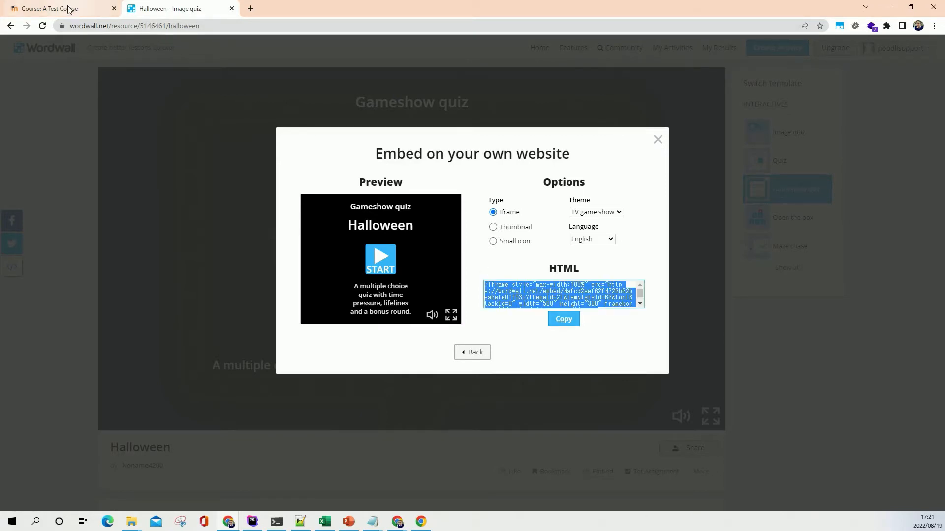
# Step: Open the Settings form of 'A Page (for embedding)' in A Test Course
pyautogui.click(57, 9)
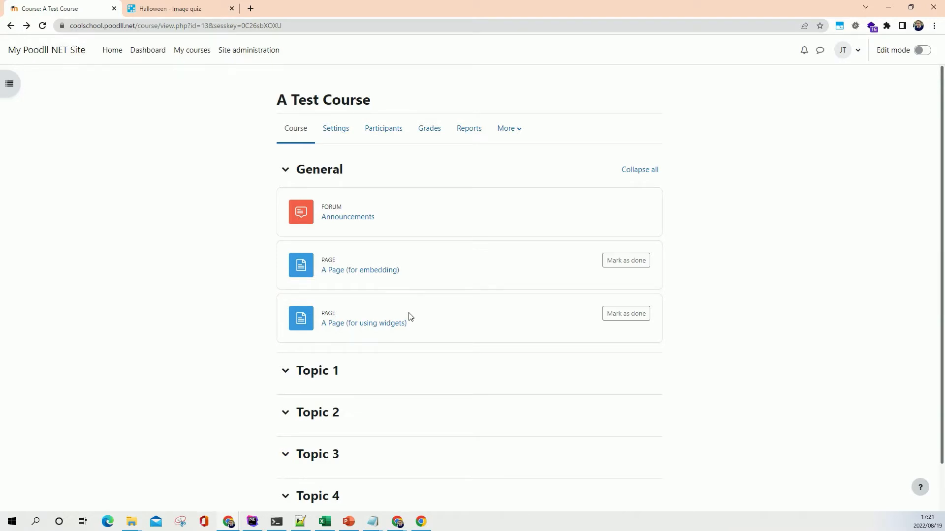
pyautogui.click(360, 270)
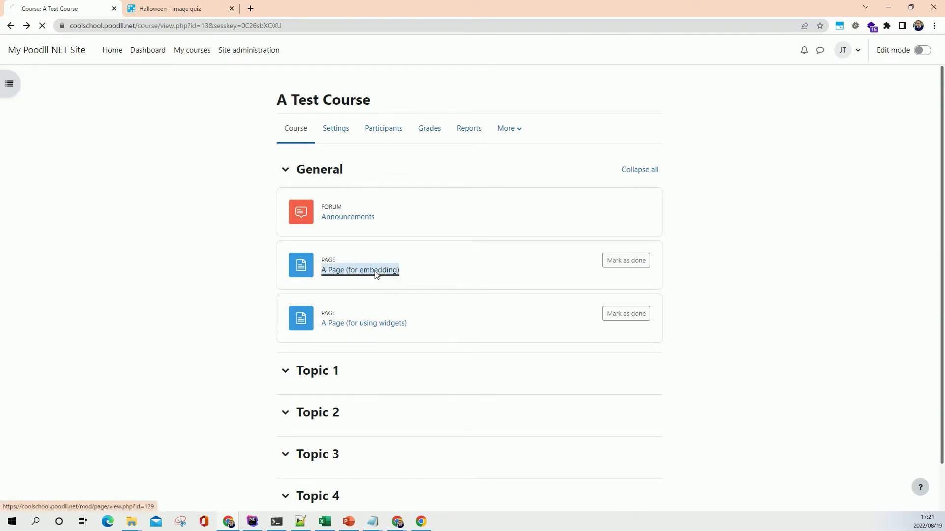
pyautogui.click(360, 270)
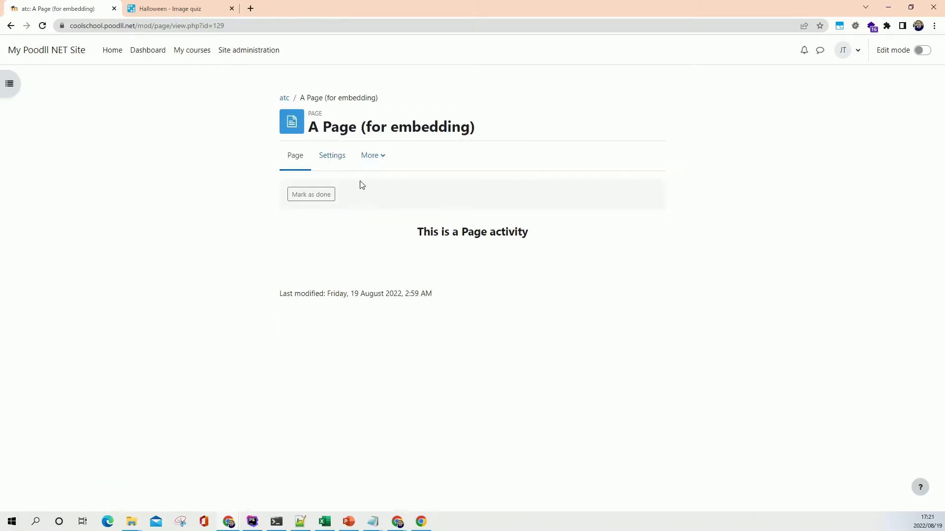
pyautogui.click(332, 154)
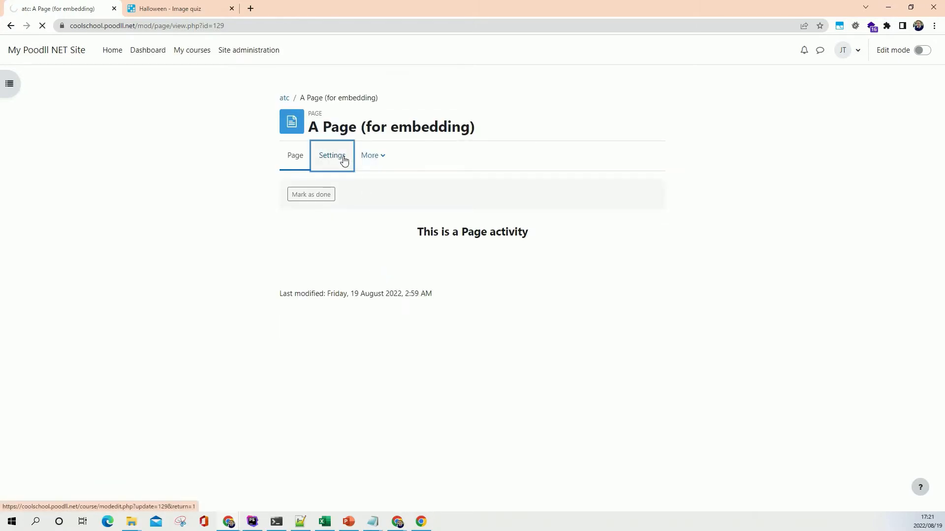
pyautogui.click(332, 154)
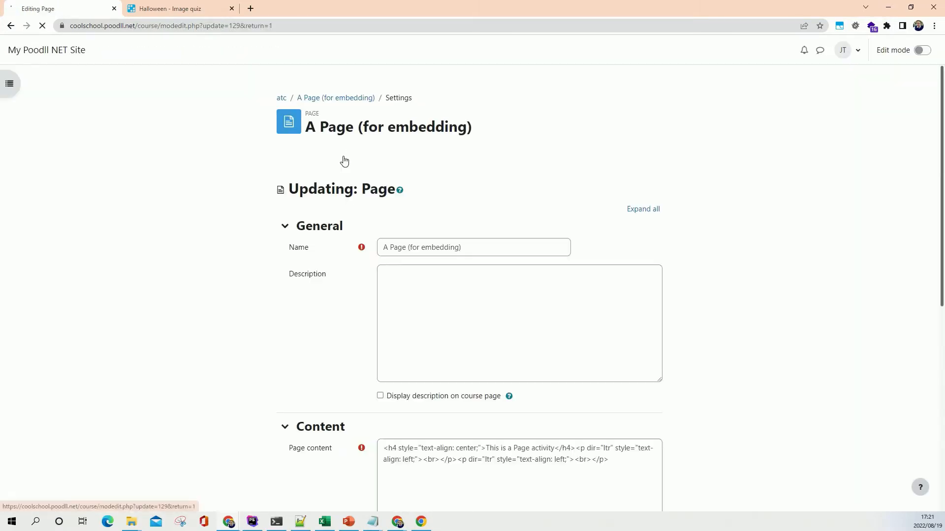
# Step: Paste the iframe code into Page content, then remove it again
pyautogui.scroll(-3)
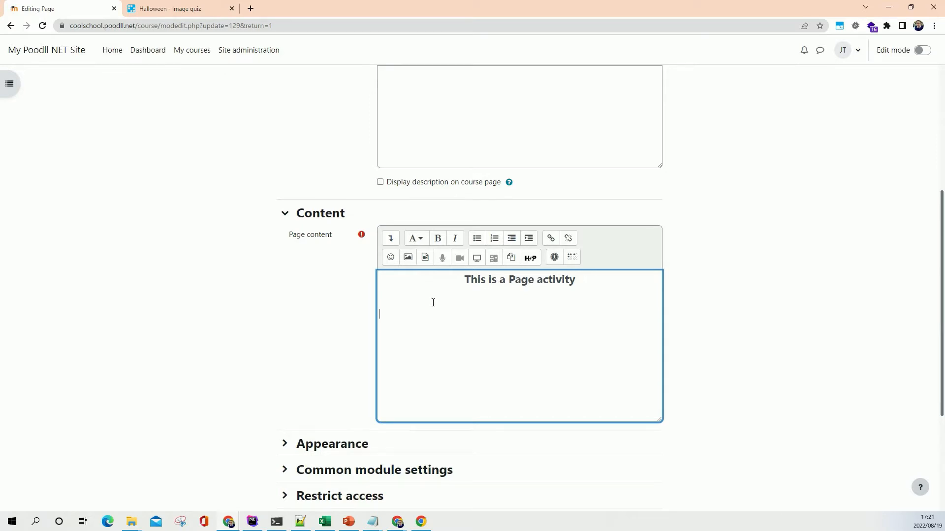
pyautogui.write('<iframe style="max-width:100%" src="https://wordwall.net/embed/4afcd2aef62f4726b62bea6efe01f53c?themeId=21&templateId=69&fontStackId=0" width="500" height="380" frameborder="0" allowfullscreen> </iframe>')
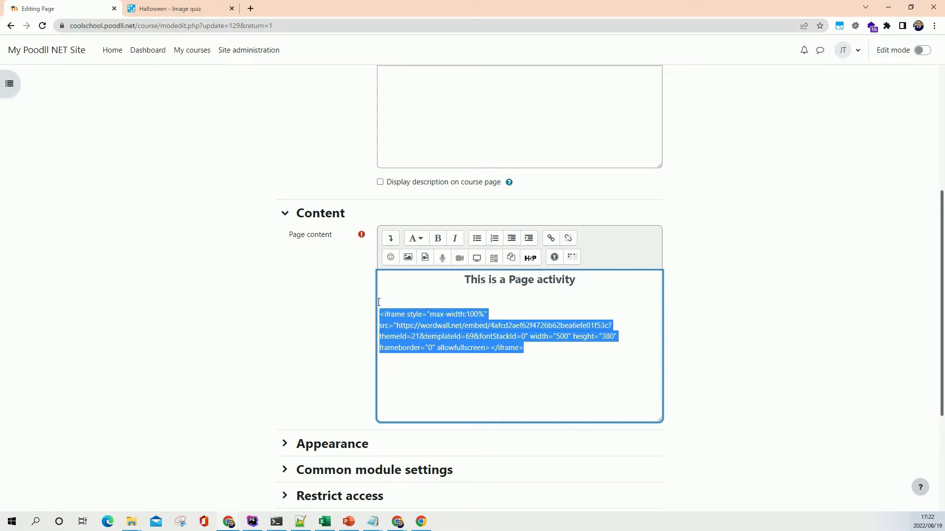
pyautogui.press('Delete')
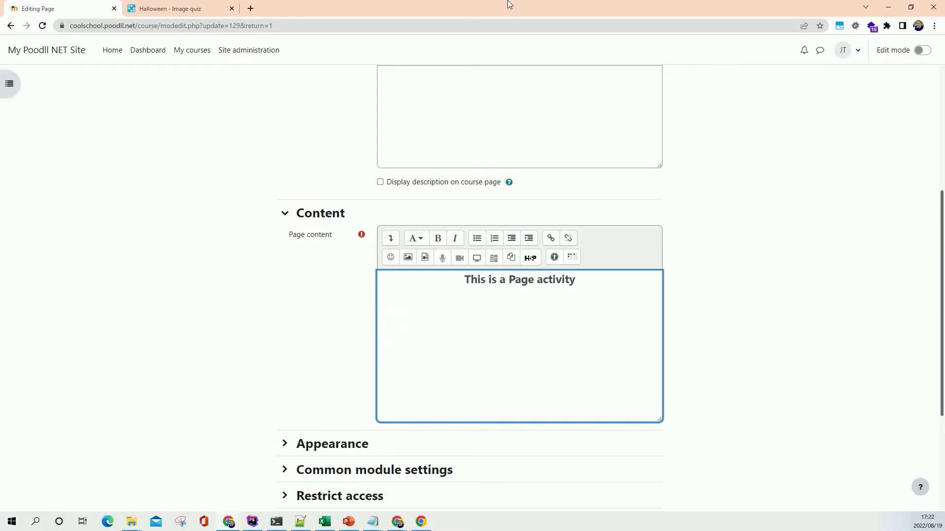
# Step: Expand the Atto toolbar and view the page content as HTML source
pyautogui.click(390, 238)
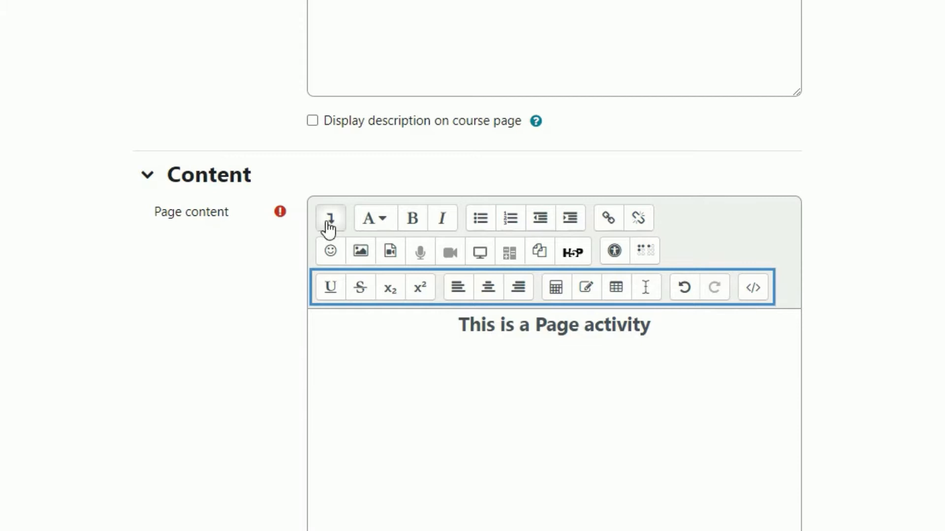
pyautogui.moveTo(480, 251)
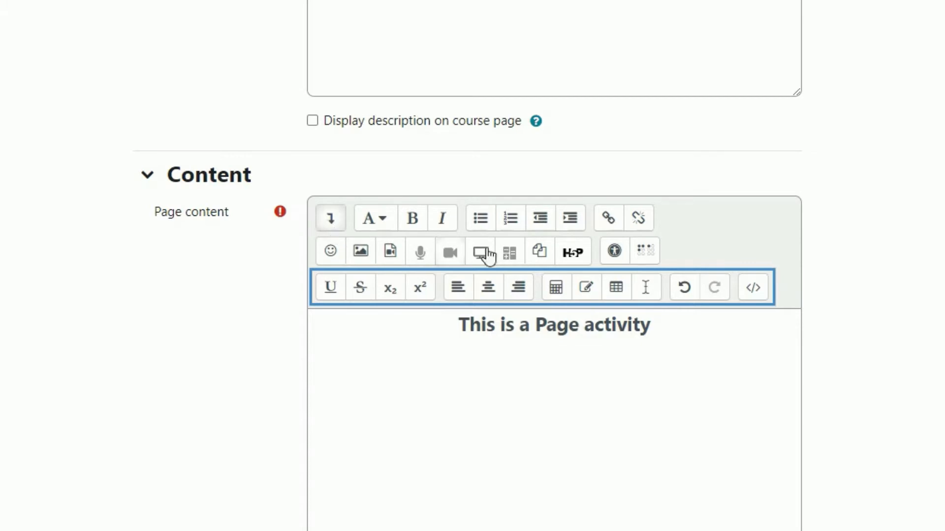
pyautogui.moveTo(780, 301)
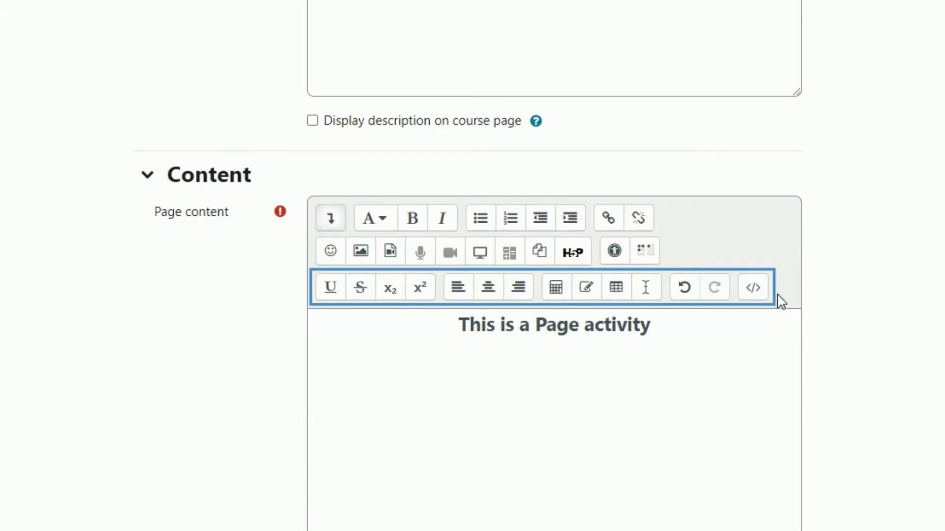
pyautogui.click(753, 286)
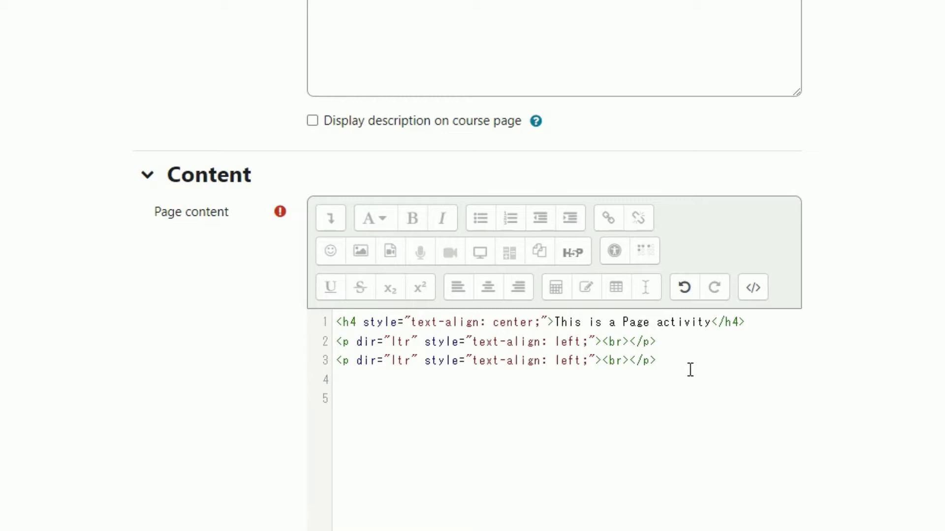
# Step: Paste the Wordwall iframe into the HTML source below the heading and save and display the page
pyautogui.write('<iframe style="max-width:100%" src="https://wordwall.net/embed/4afcd2aef62f4726b62bea6efe01f53c?themeId=21&templateId=69&fontStackId=0" width="500" height="380" frameborder="0" allowfullscreen></iframe')
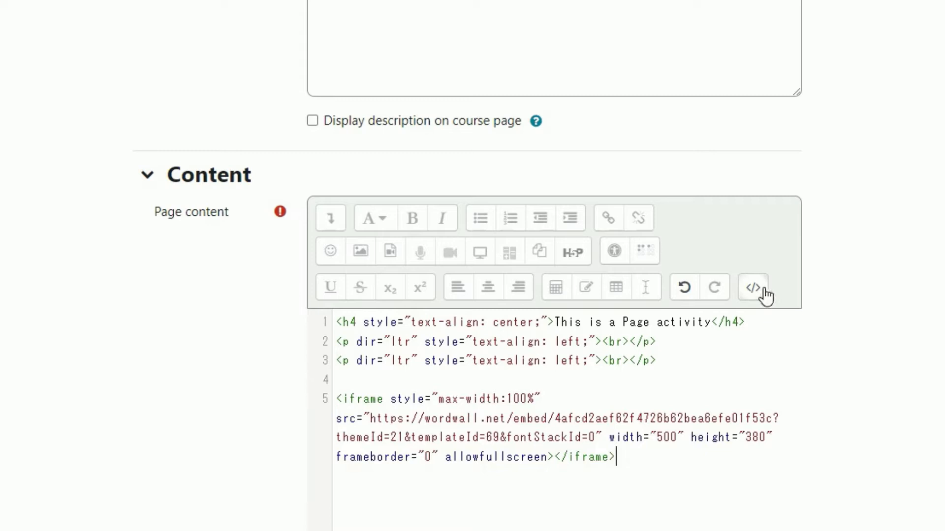
pyautogui.moveTo(752, 286)
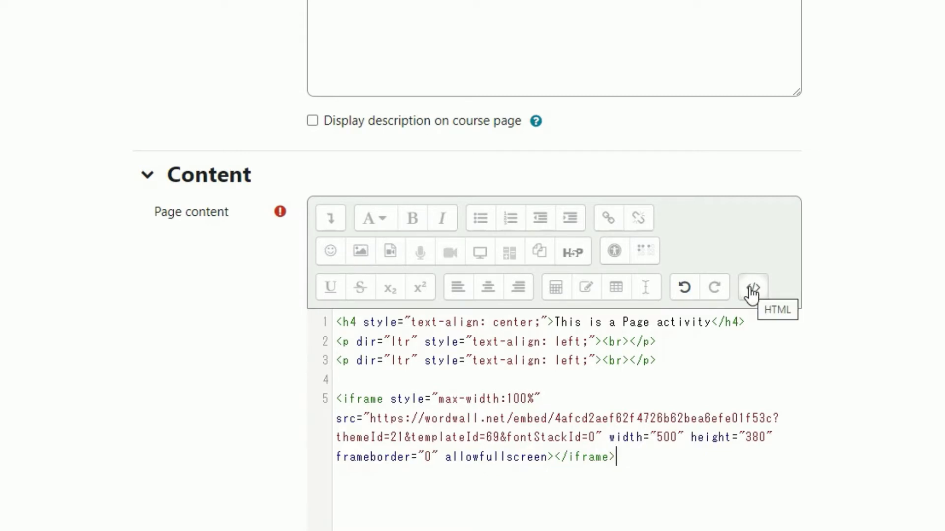
pyautogui.click(751, 286)
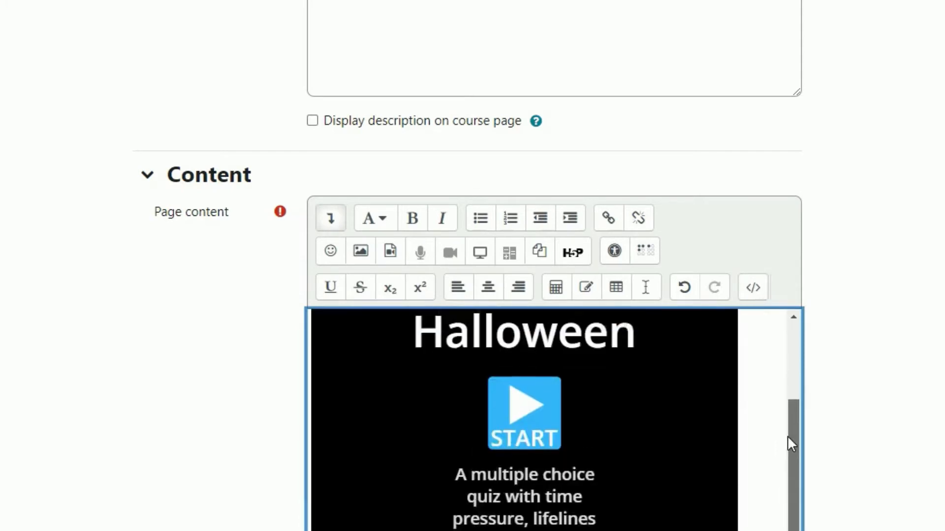
pyautogui.scroll(-3)
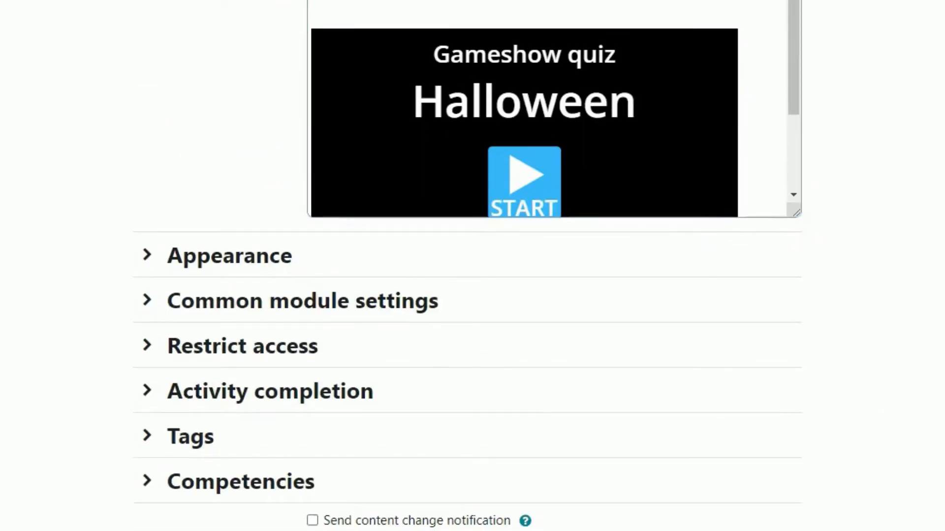
pyautogui.click(507, 439)
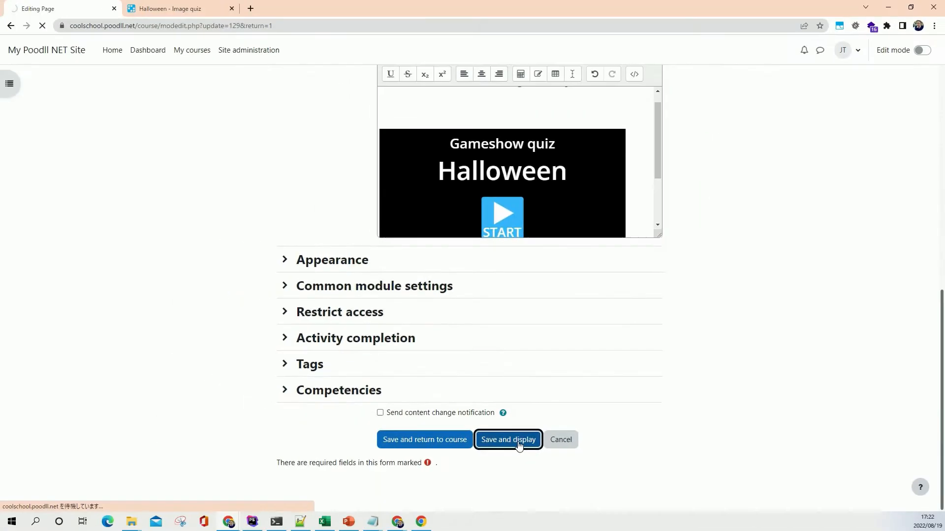
# Step: Load the saved page showing the embedded Halloween gameshow quiz beneath its heading
pyautogui.click(507, 439)
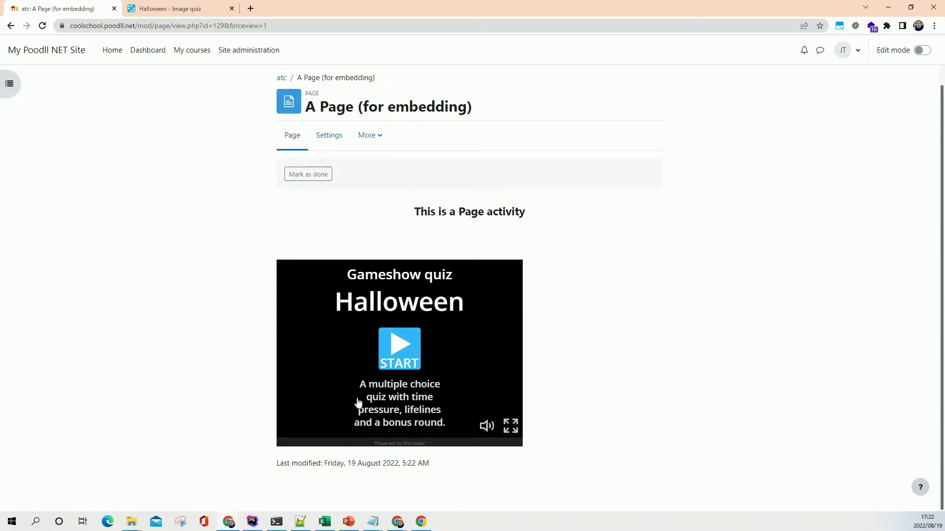
pyautogui.moveTo(394, 295)
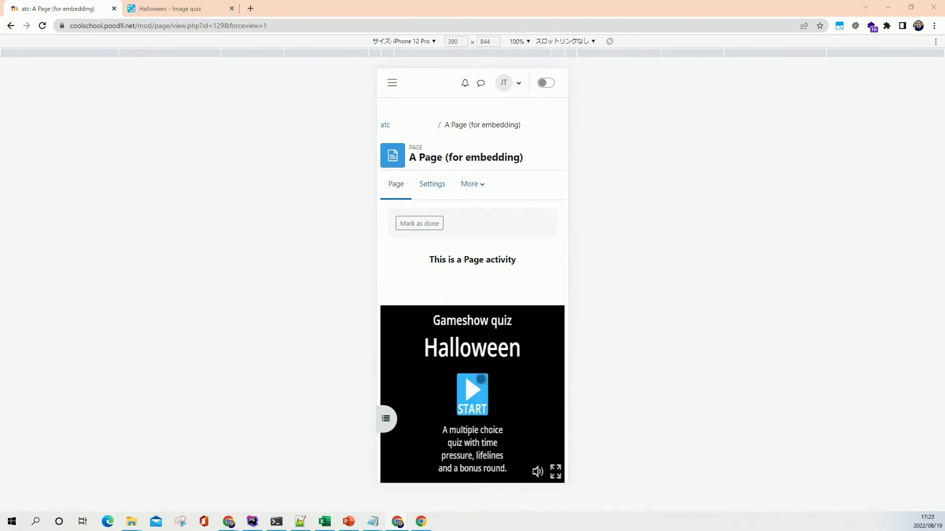
pyautogui.scroll(-3)
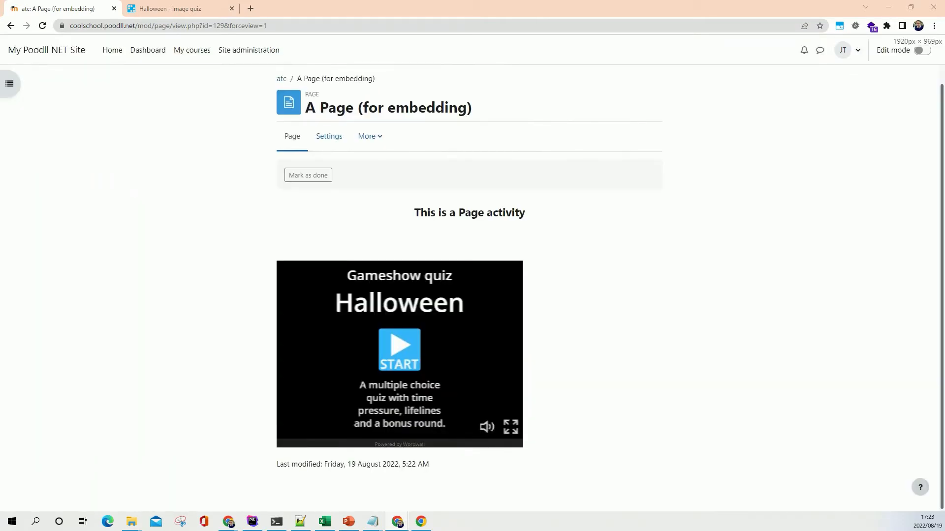
pyautogui.click(921, 50)
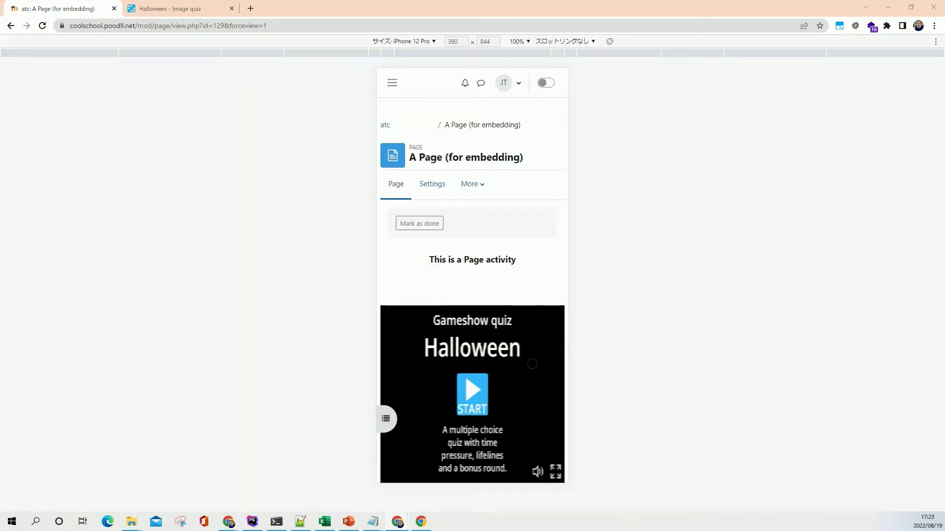
pyautogui.moveTo(601, 282)
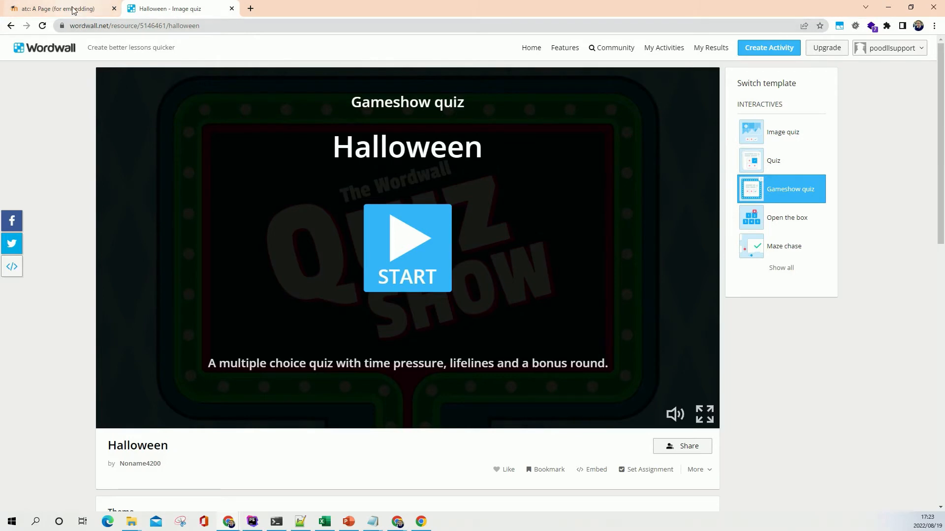
pyautogui.click(57, 9)
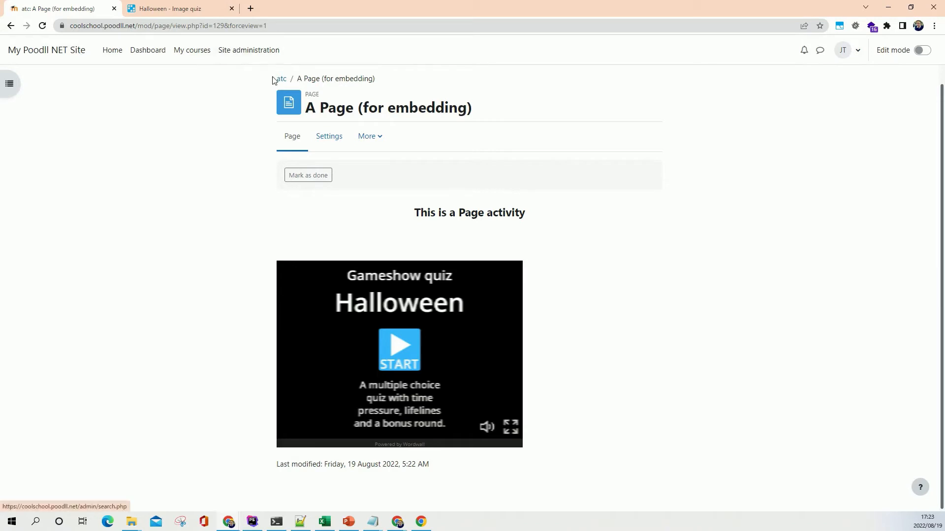
# Step: Return to the course and open the Settings form of 'A Page (for using widgets)'
pyautogui.click(279, 79)
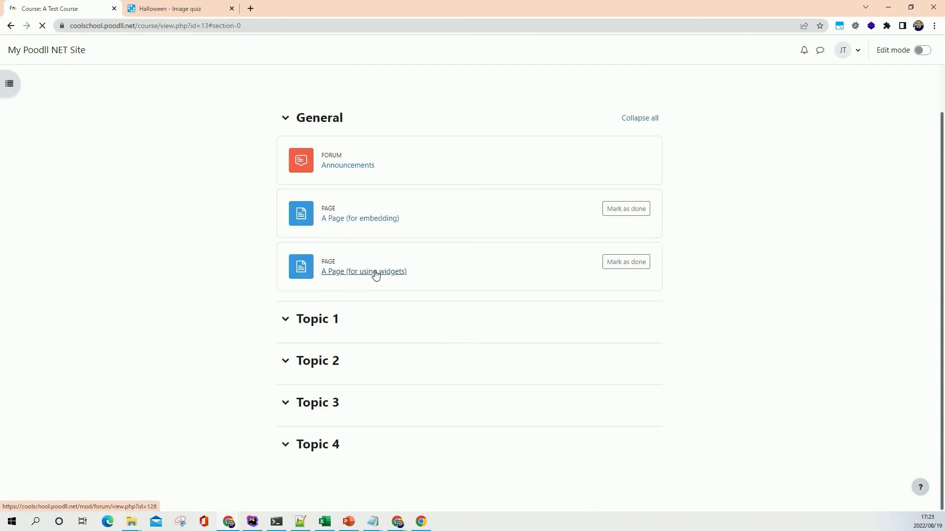
pyautogui.click(363, 271)
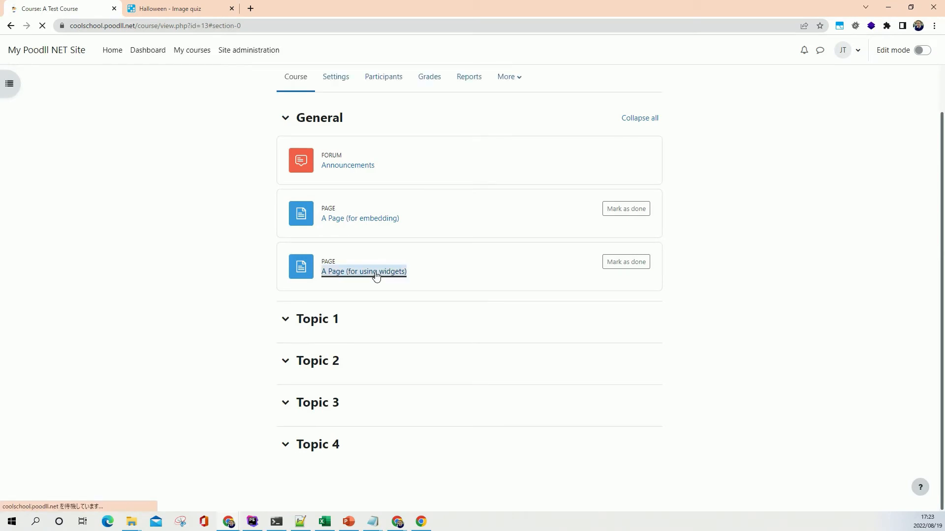
pyautogui.click(363, 271)
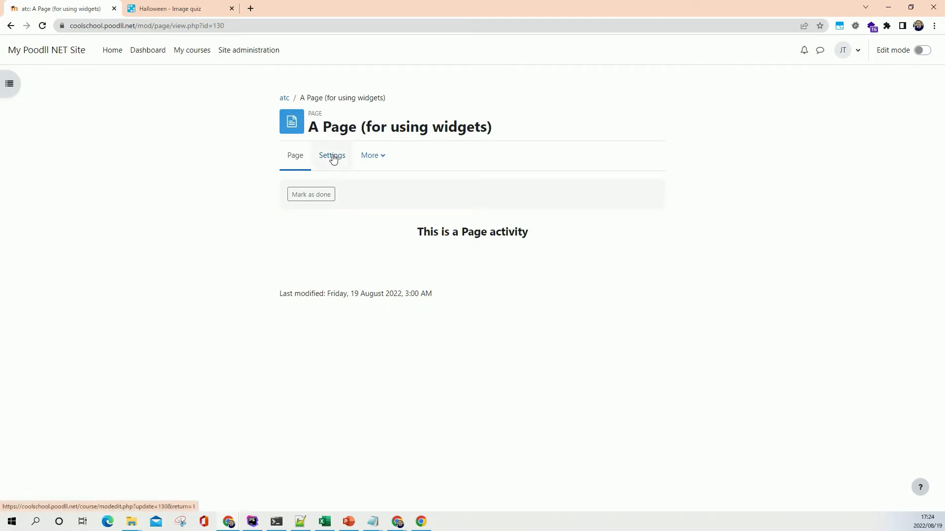
pyautogui.click(332, 156)
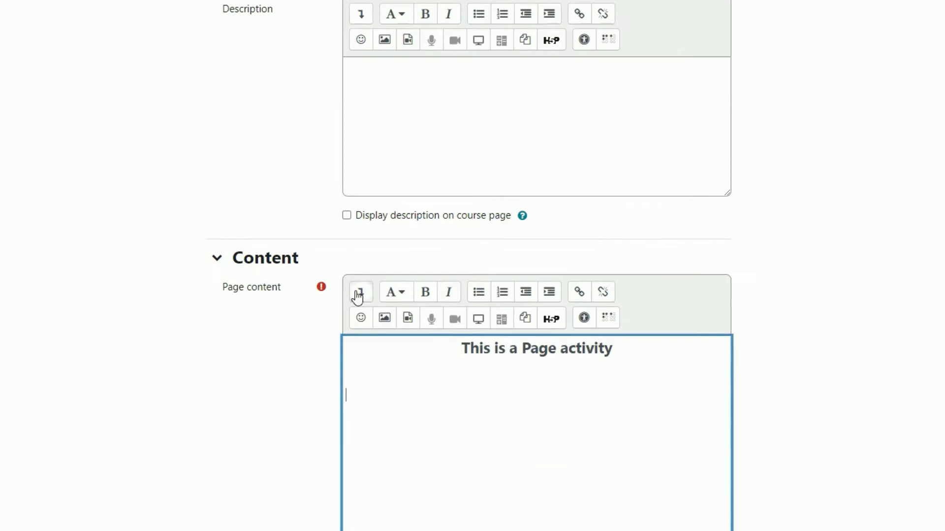
# Step: Choose the Wordwall widget from the Poodll widgets list, then switch to the Wordwall quiz tab
pyautogui.click(360, 292)
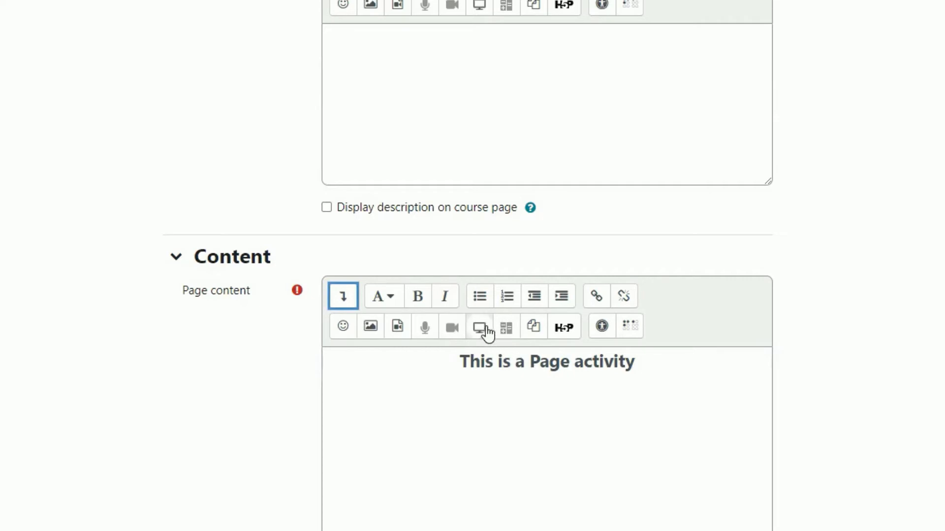
pyautogui.moveTo(503, 349)
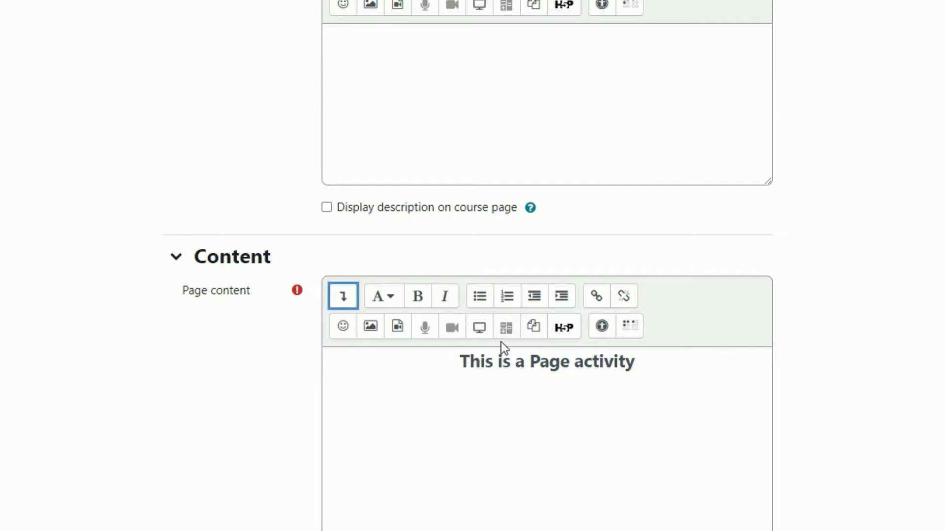
pyautogui.moveTo(504, 326)
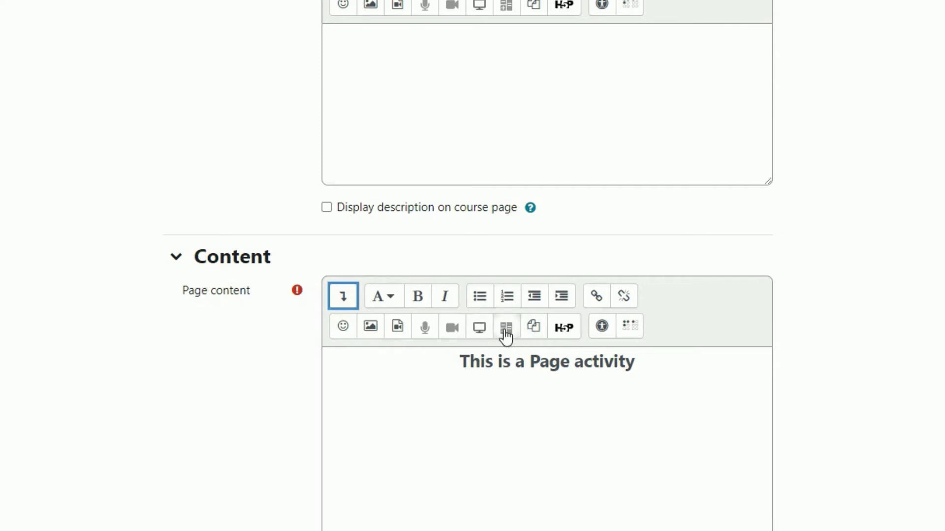
pyautogui.click(507, 326)
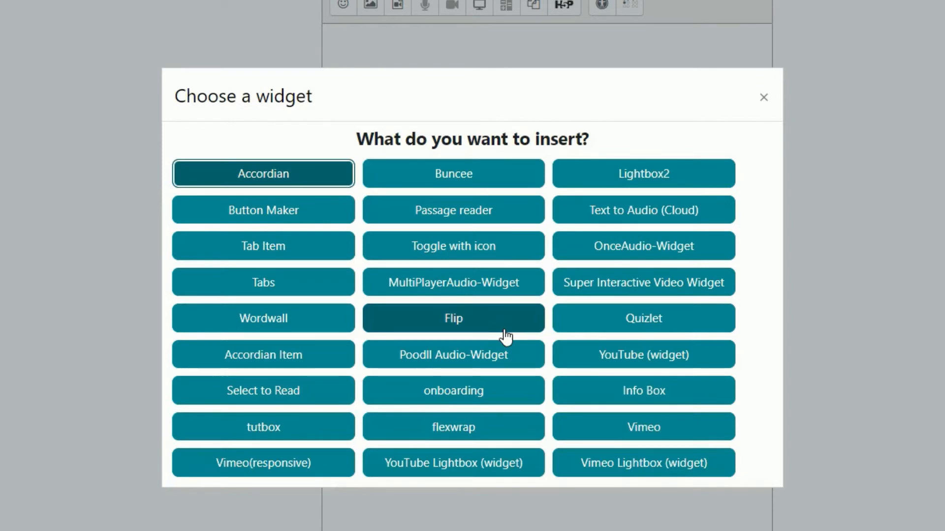
pyautogui.moveTo(453, 342)
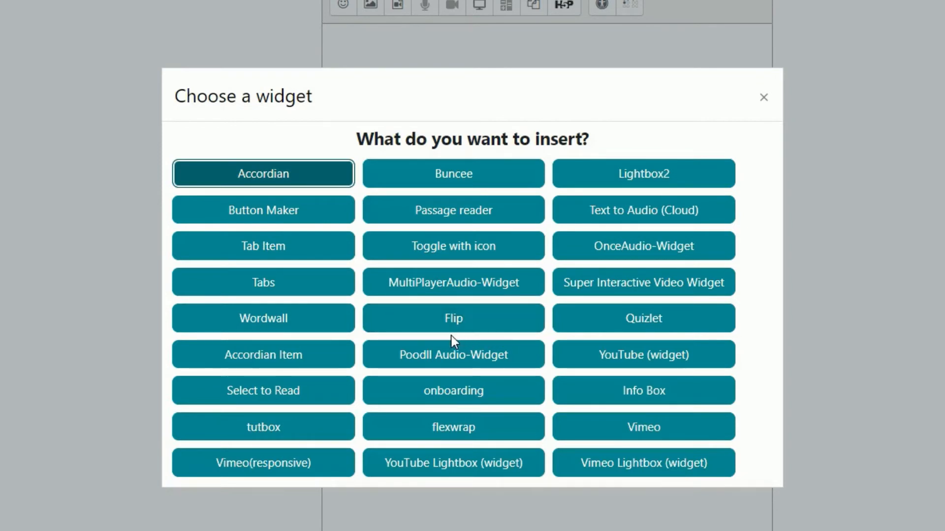
pyautogui.click(263, 318)
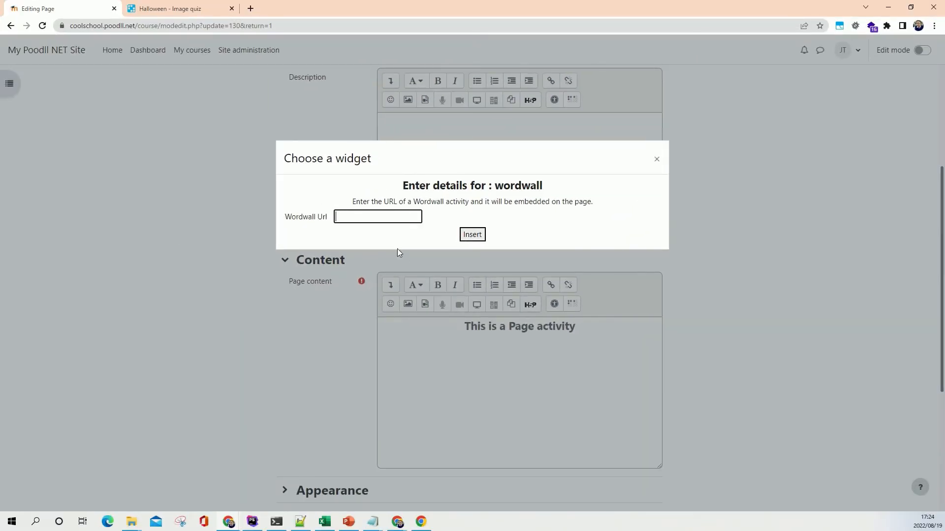
pyautogui.click(175, 9)
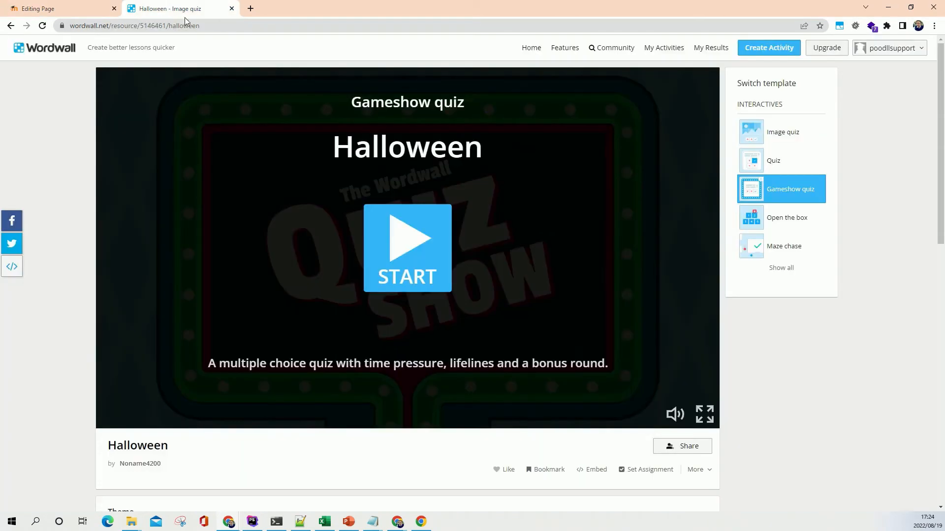
pyautogui.click(681, 447)
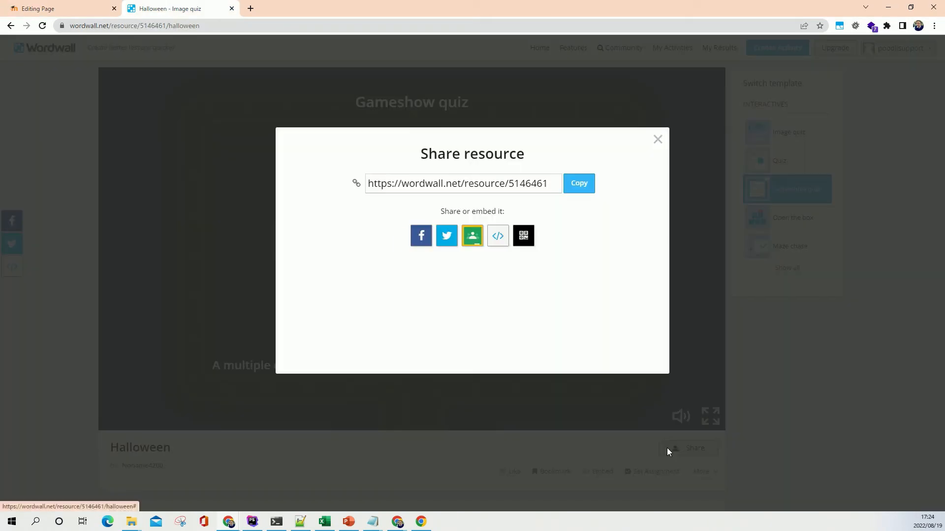
pyautogui.click(577, 183)
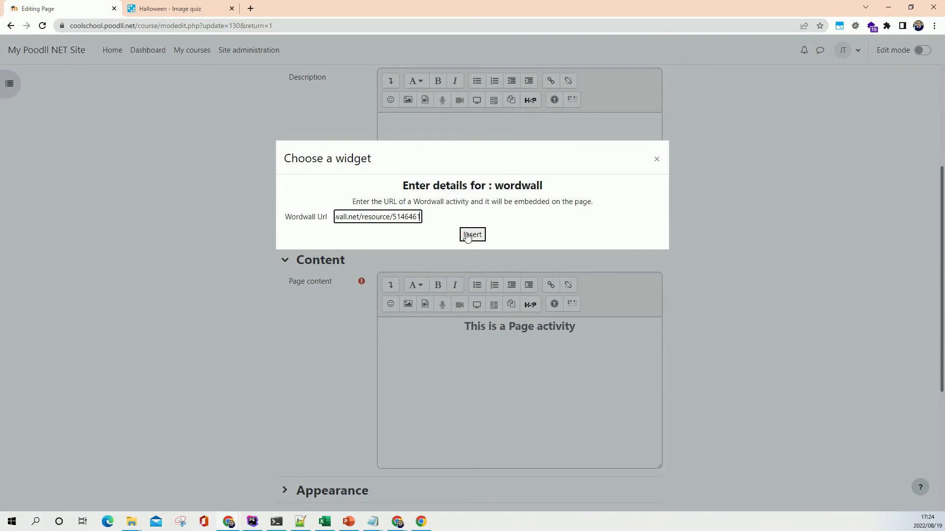
pyautogui.click(471, 234)
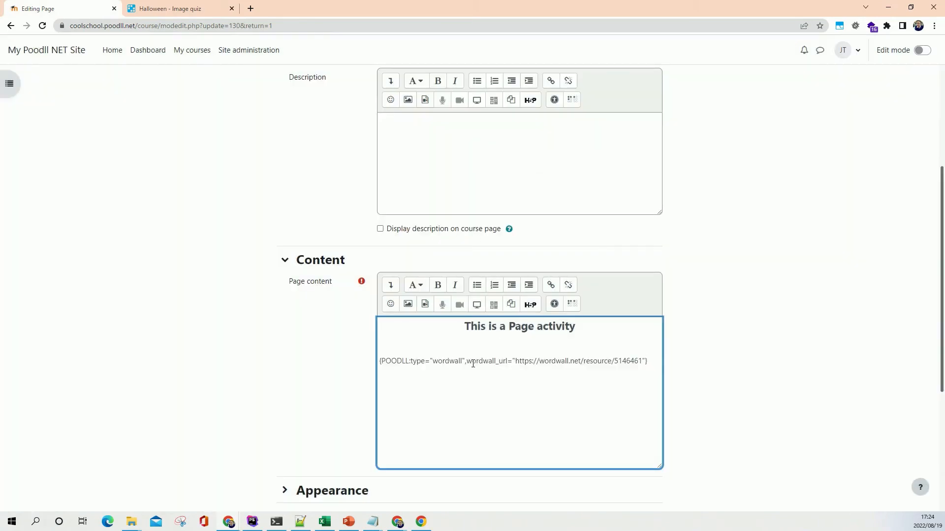
# Step: Save and display the page with the Wordwall Halloween quiz widget embedded beneath its heading
pyautogui.scroll(-3)
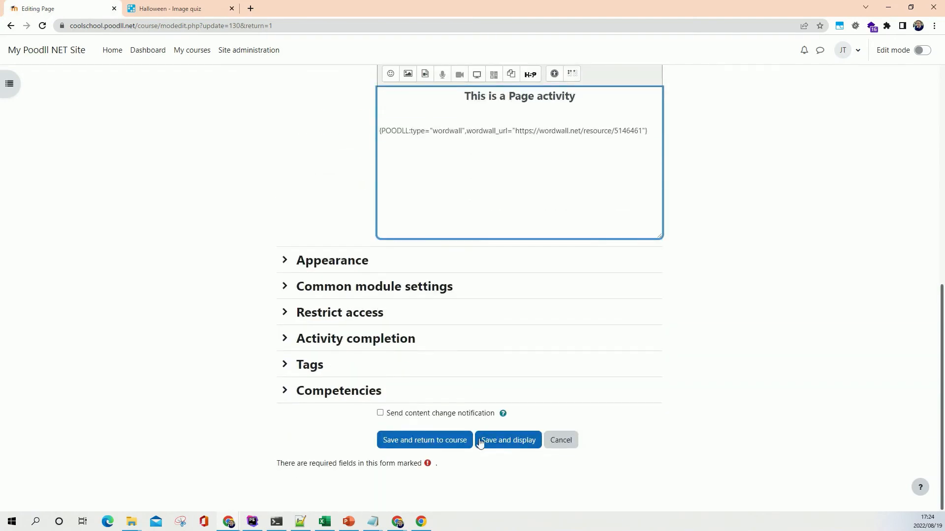
pyautogui.click(508, 439)
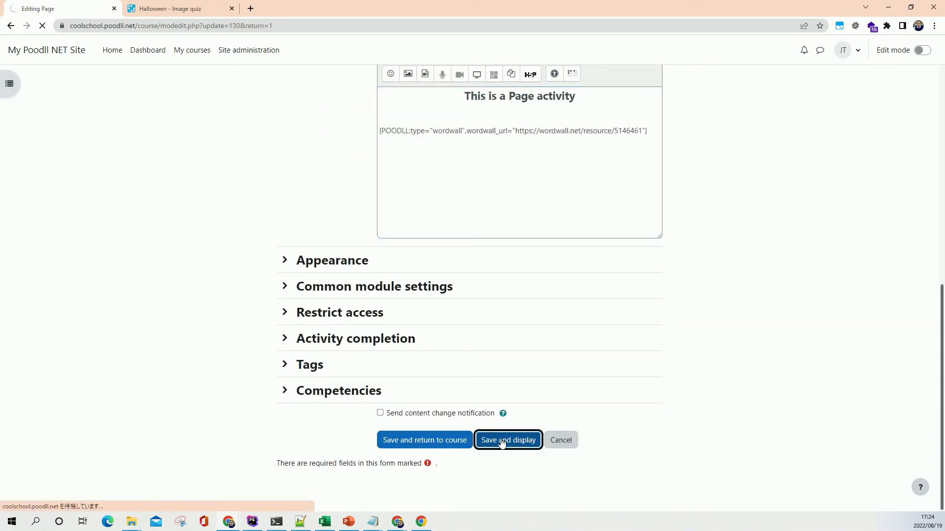
pyautogui.click(507, 440)
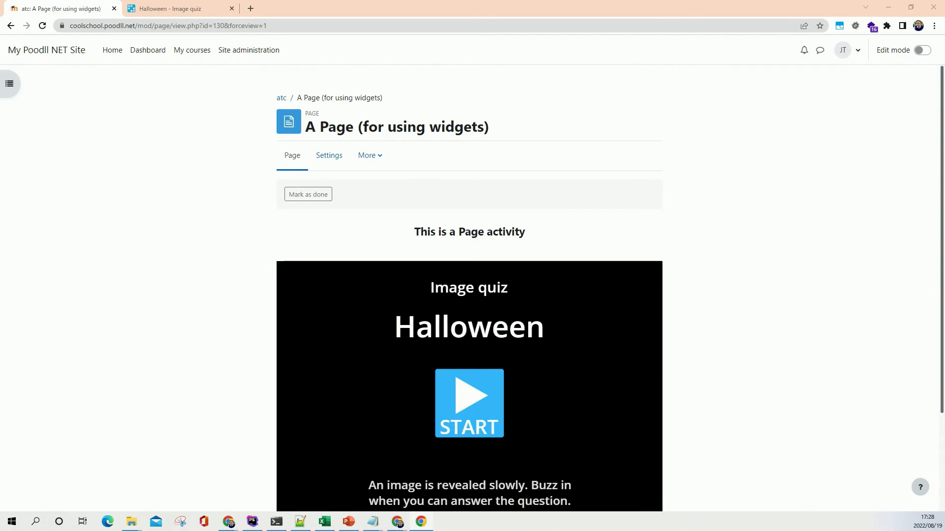
pyautogui.moveTo(725, 293)
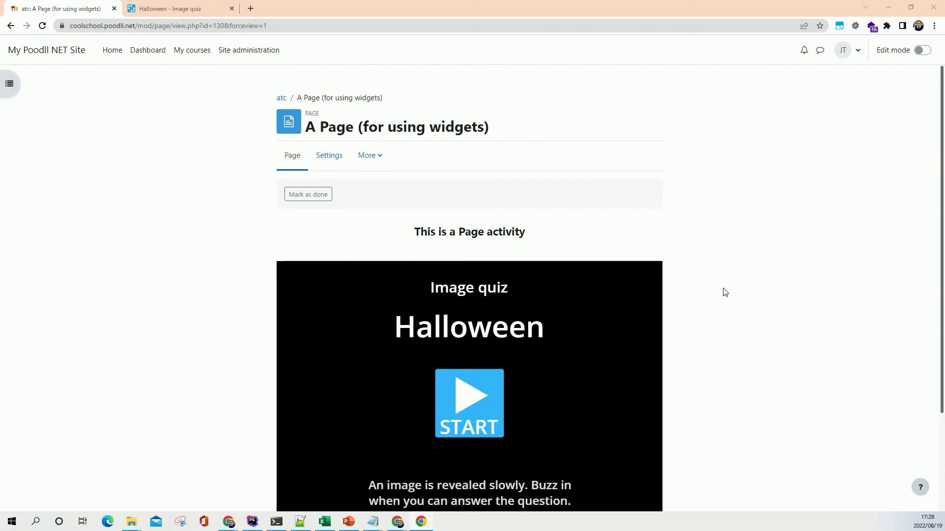
pyautogui.scroll(-3)
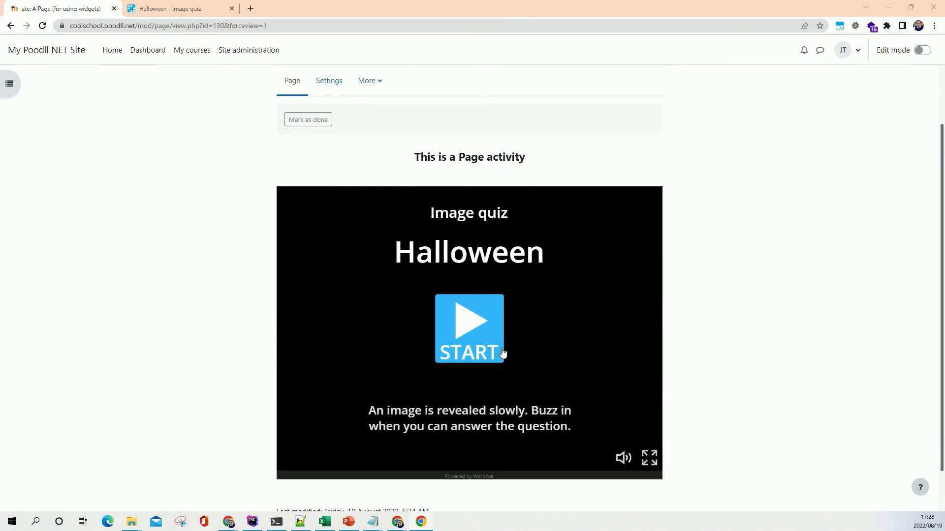
pyautogui.click(468, 329)
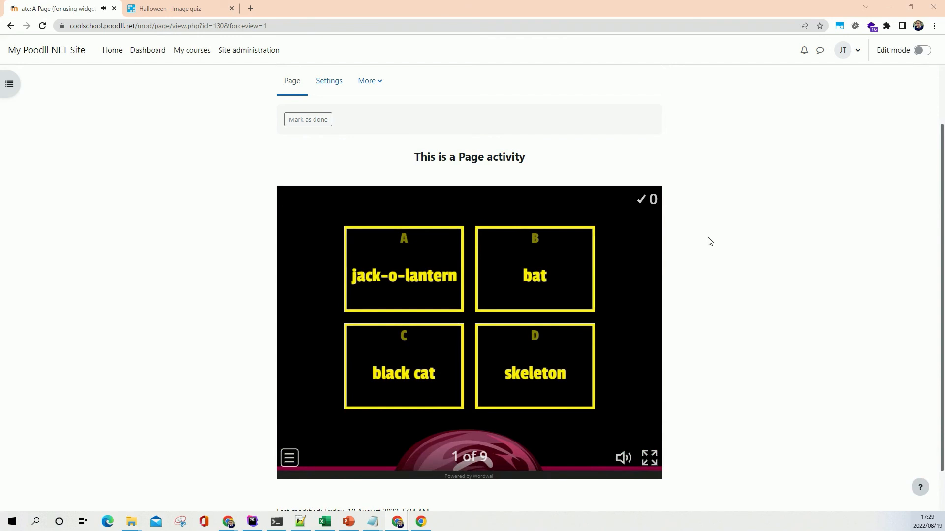
pyautogui.moveTo(704, 240)
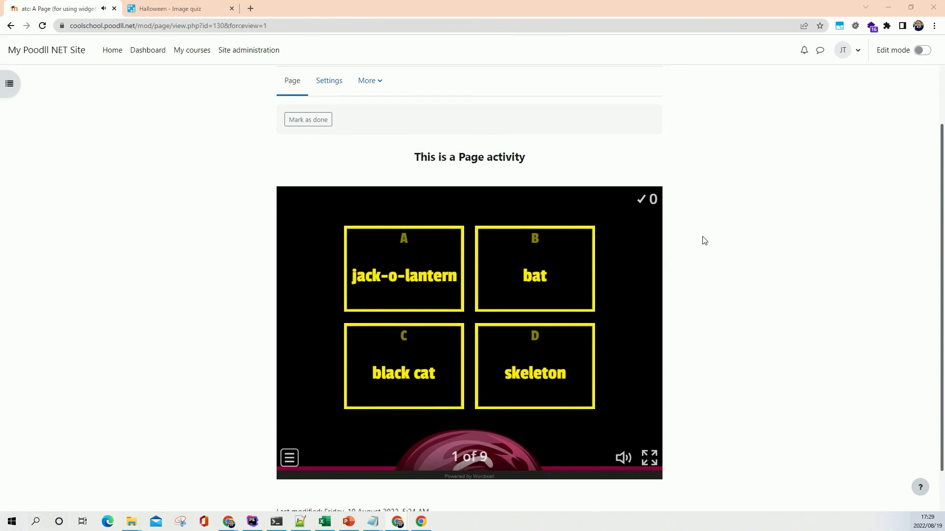